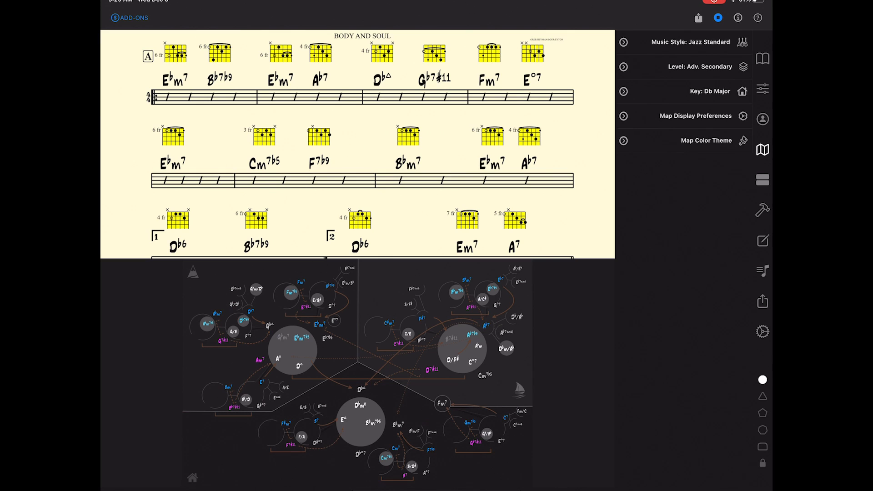
Step: Set the map to show only the progression's chords, labelled as scale-degree numerals
left_click(623, 115)
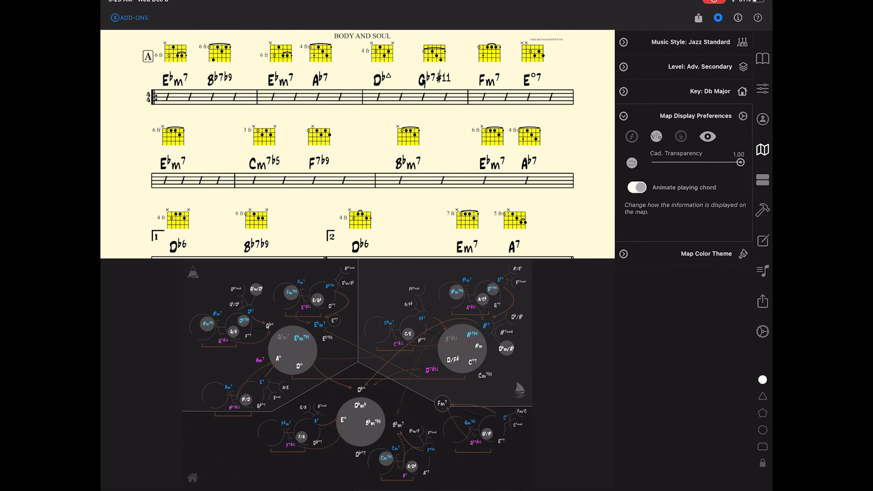
left_click(707, 136)
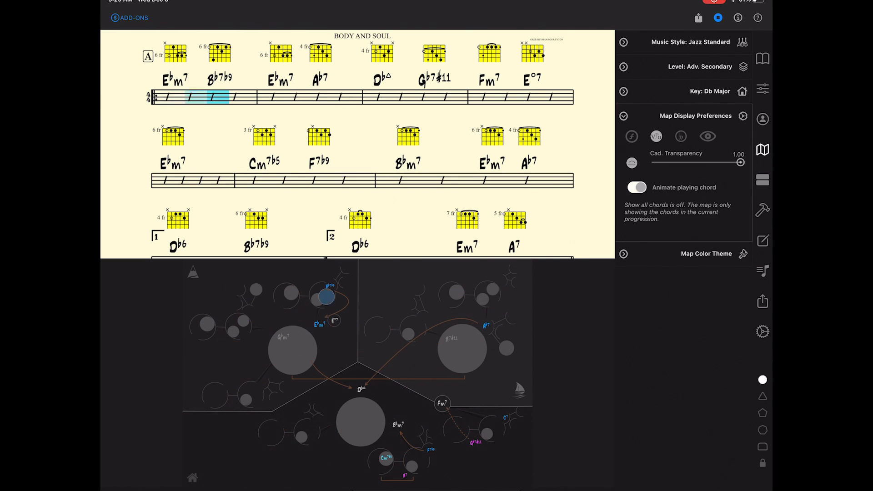
left_click(631, 137)
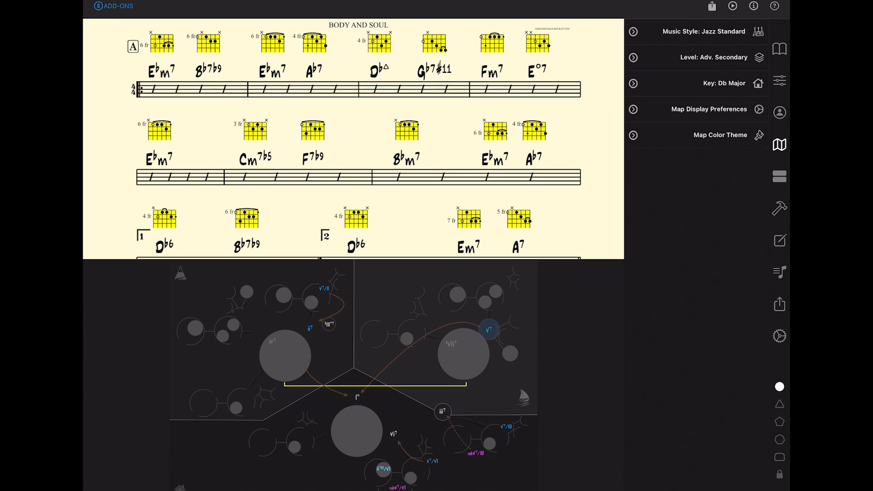
Step: Export the Body and Soul play-along track as MIDI from the share panel
left_click(779, 314)
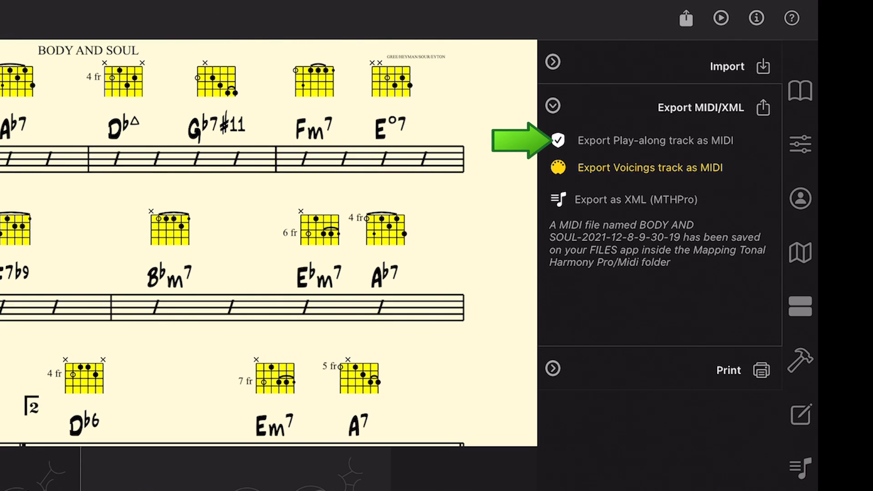
left_click(558, 140)
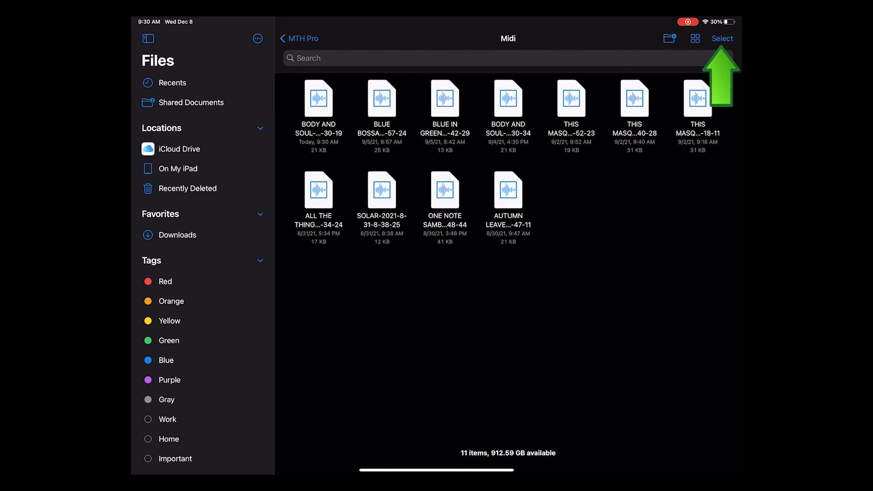
Step: Select the new Body and Soul MIDI file in the Midi folder
left_click(723, 38)
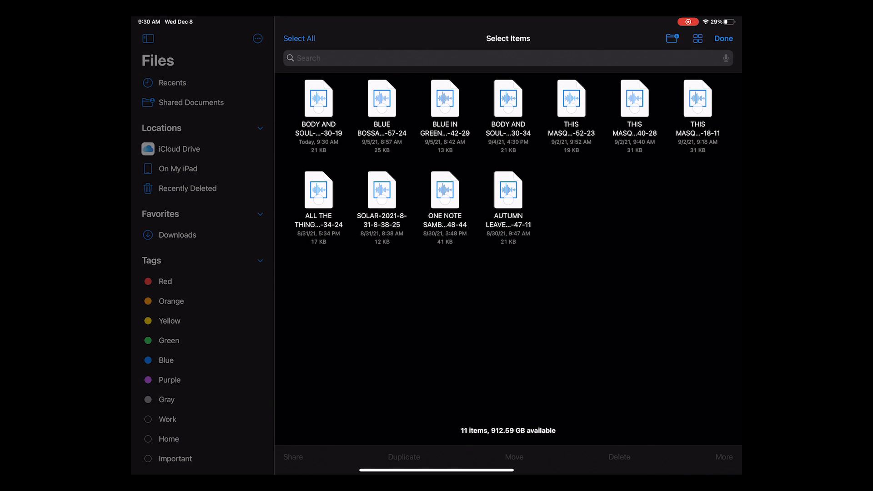
left_click(292, 456)
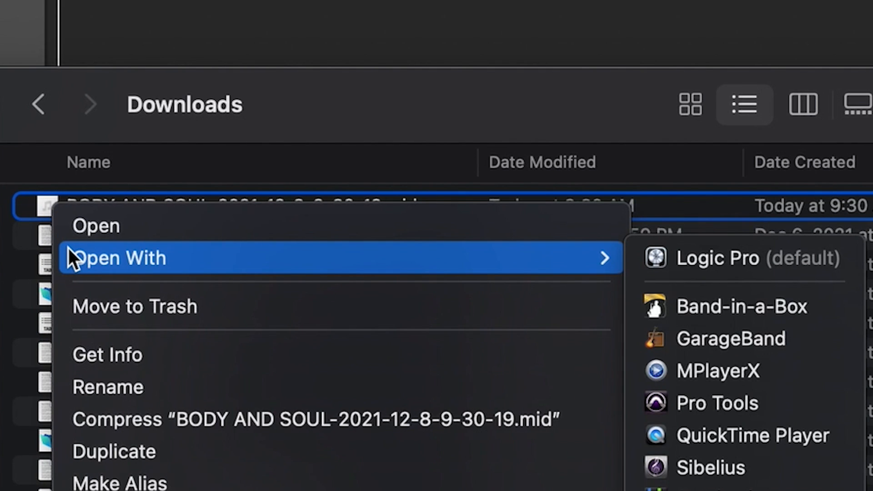
Step: Open the MIDI in Logic Pro and browse the mthprodrumssampler.sf2 drum kits in the Sampler presets
left_click(717, 258)
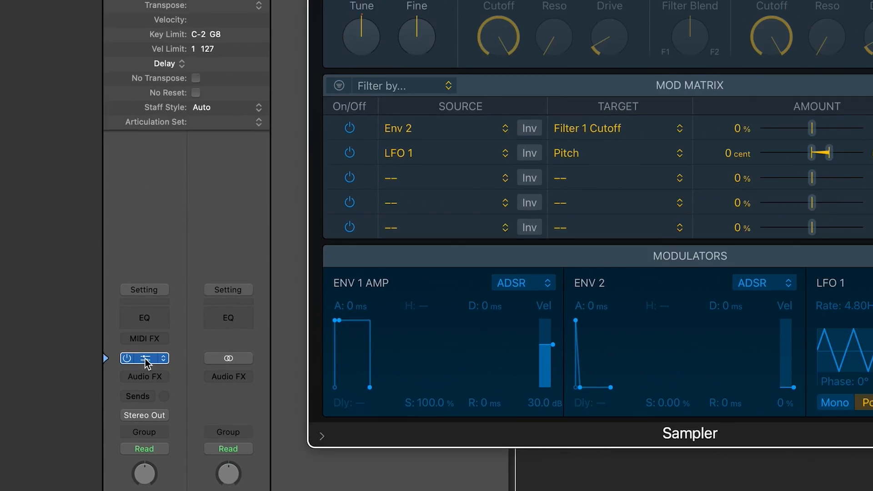
left_click(342, 80)
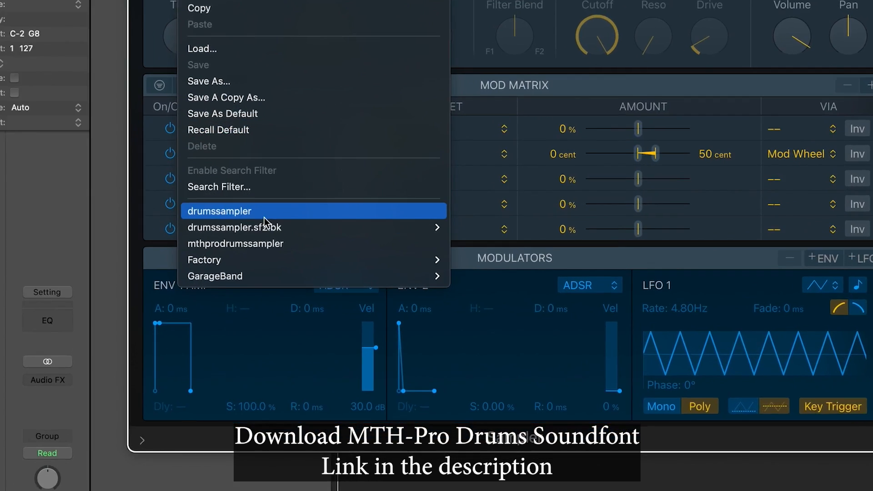
left_click(220, 210)
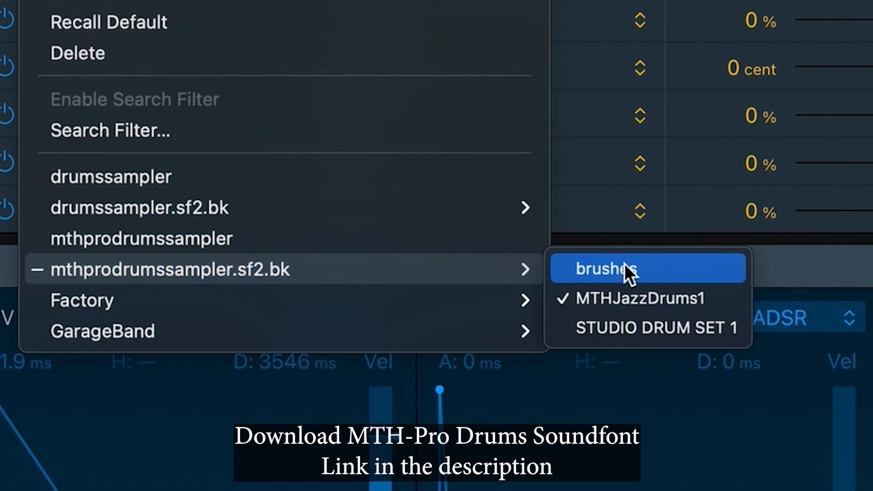
mouse_move(612, 312)
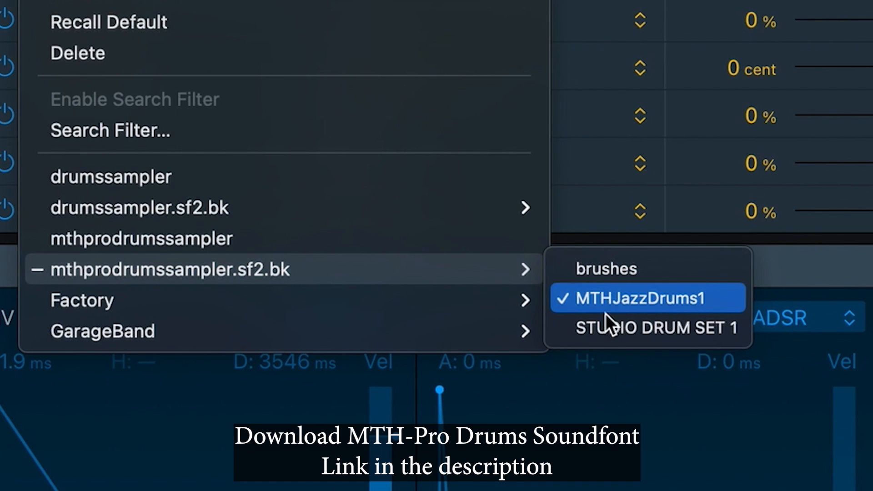
mouse_move(607, 281)
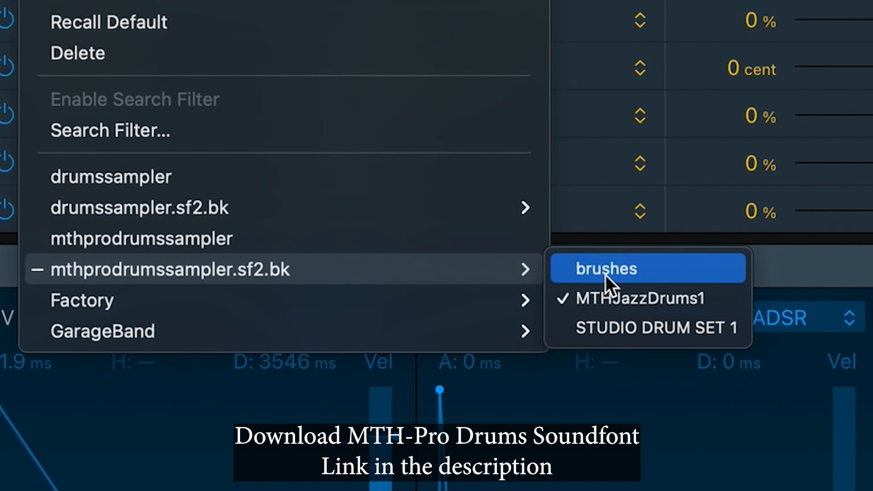
mouse_move(612, 311)
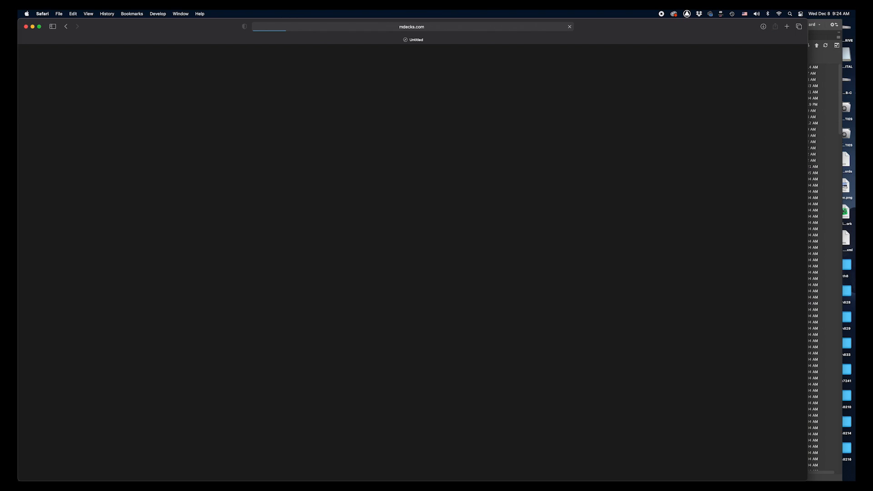
Step: Copy mthprodrumssampler.sf2 from Downloads into the Sampler Instruments folder
left_click(738, 27)
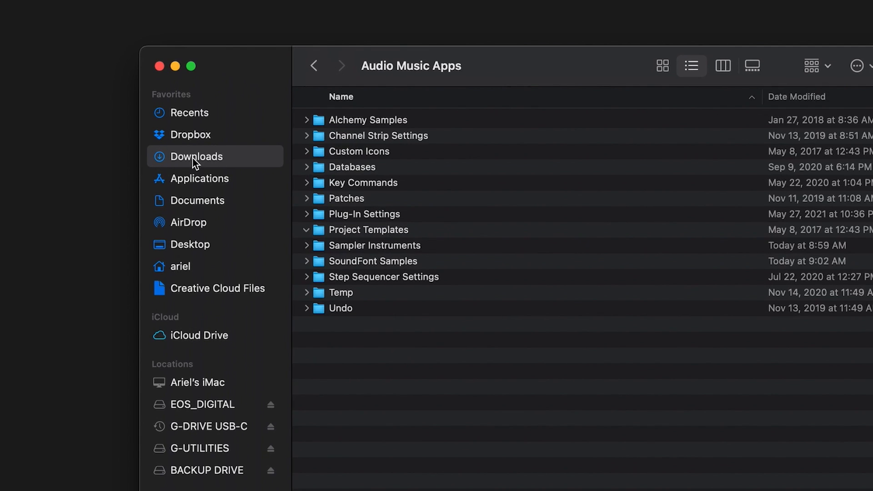
left_click(197, 155)
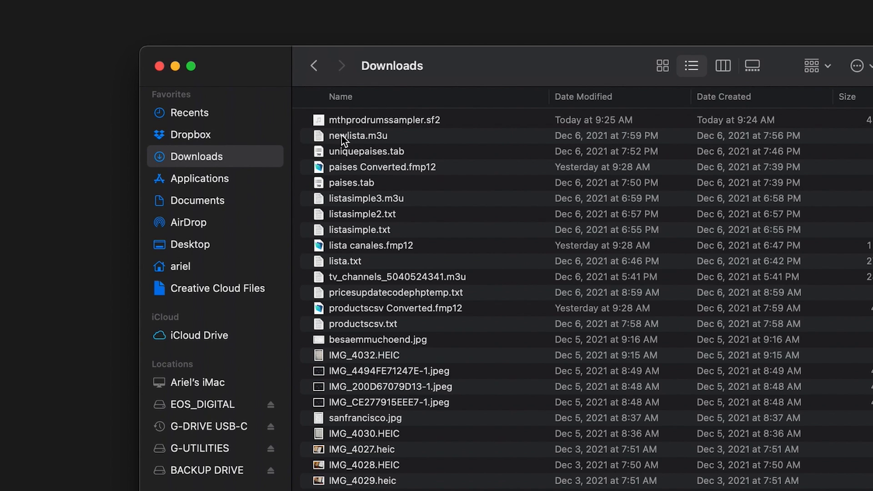
left_click(384, 119)
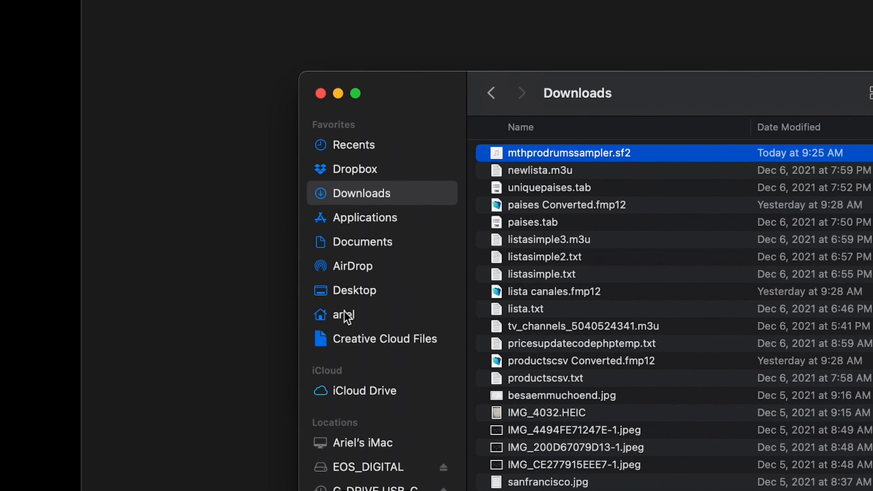
left_click(342, 315)
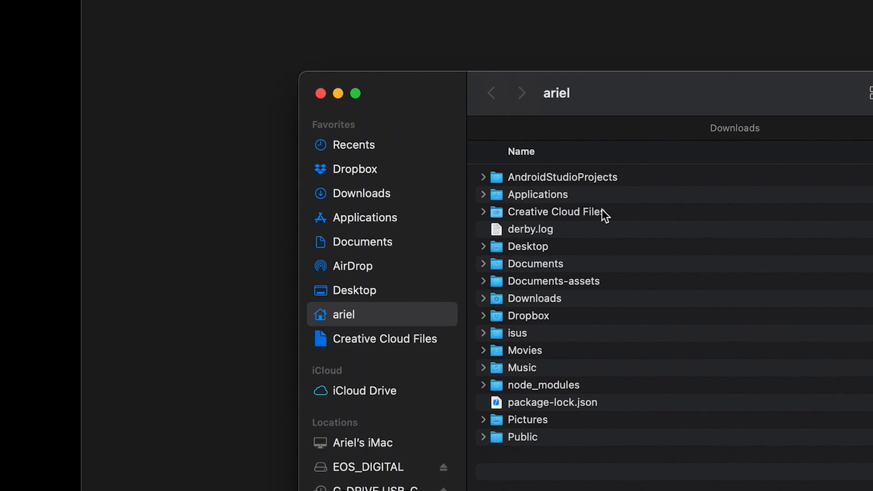
mouse_move(465, 401)
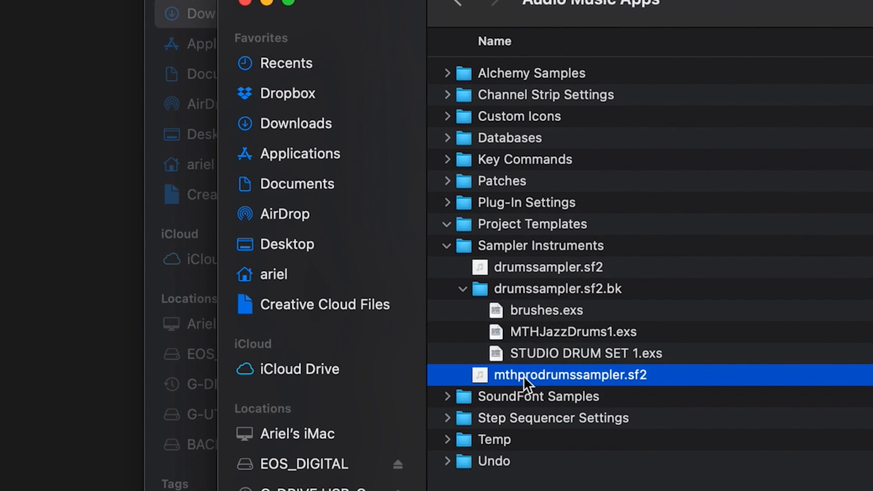
left_click(446, 288)
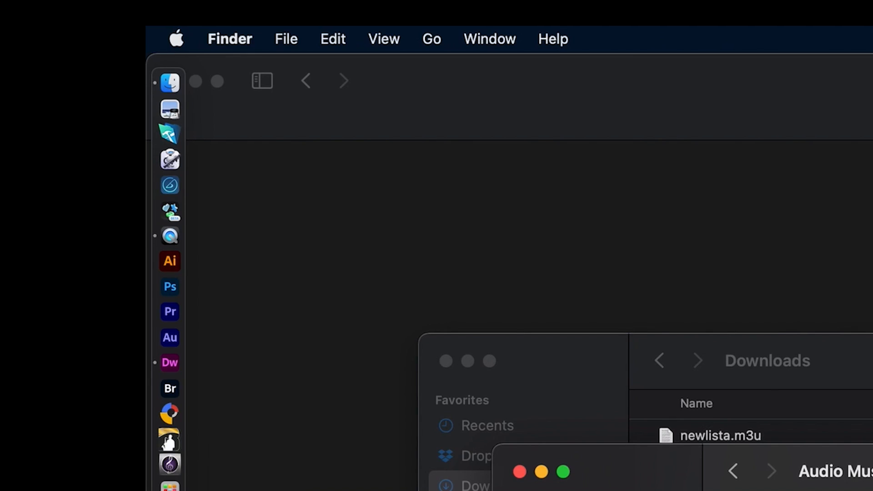
Step: Create a new project with a Sampler (Multi-Sample) software instrument track
left_click(306, 39)
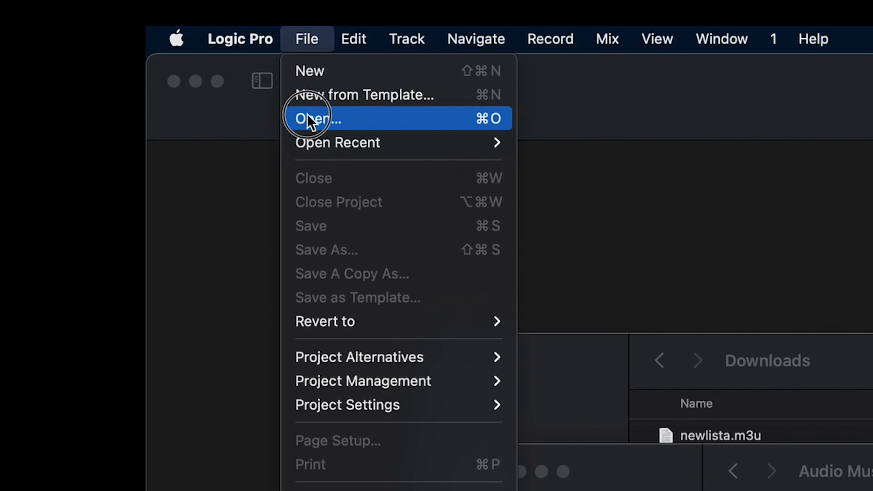
left_click(318, 118)
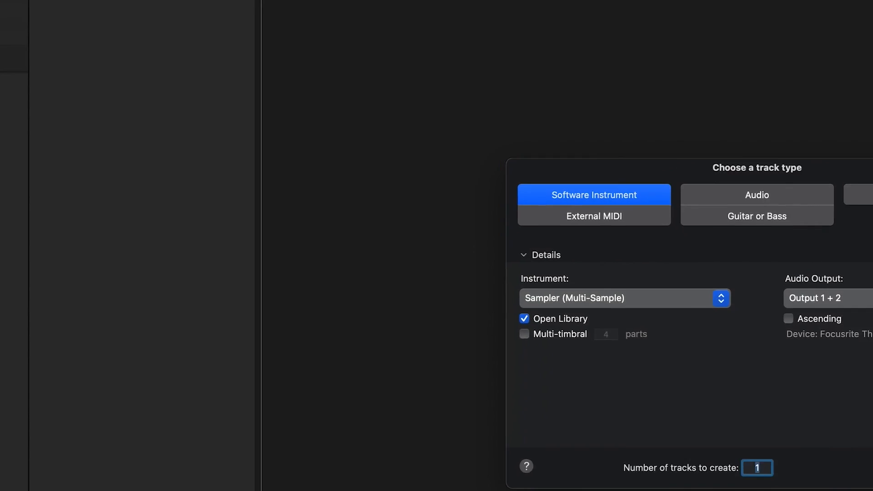
left_click(624, 298)
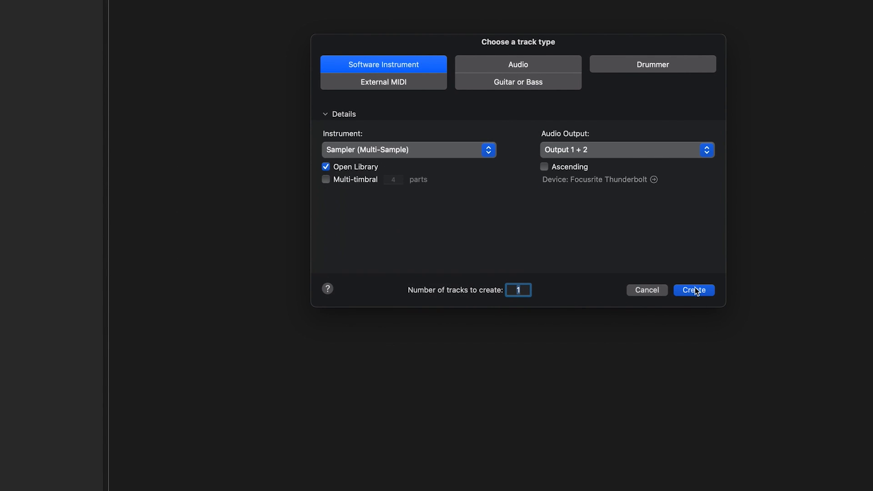
left_click(693, 289)
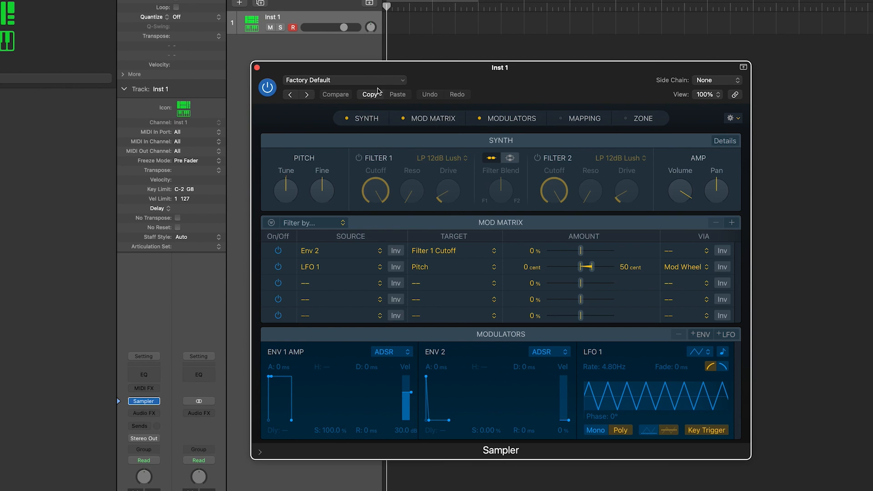
Step: Load the MTHJazzDrums1 kit from the mthprodrumssampler soundfont onto Inst 1
left_click(343, 80)
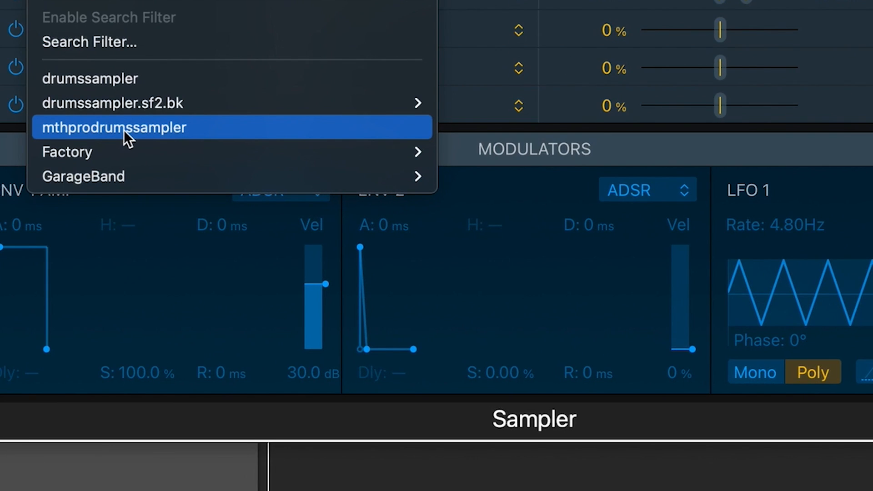
left_click(113, 128)
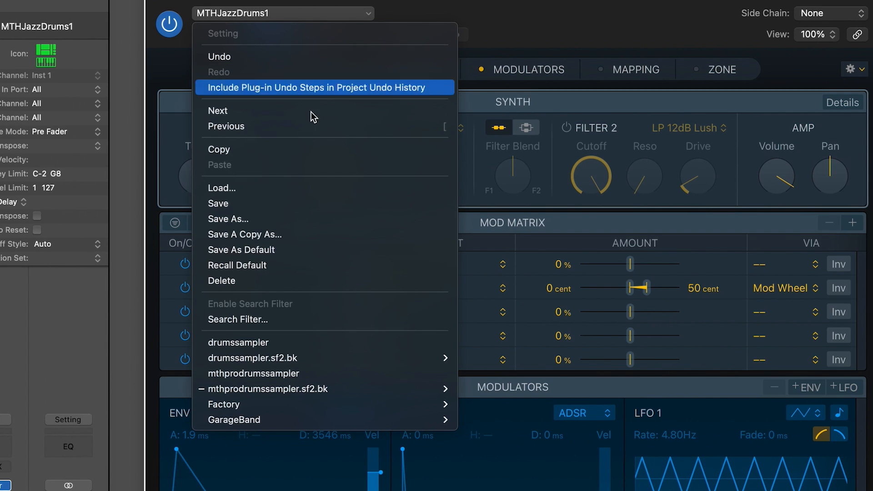
mouse_move(294, 395)
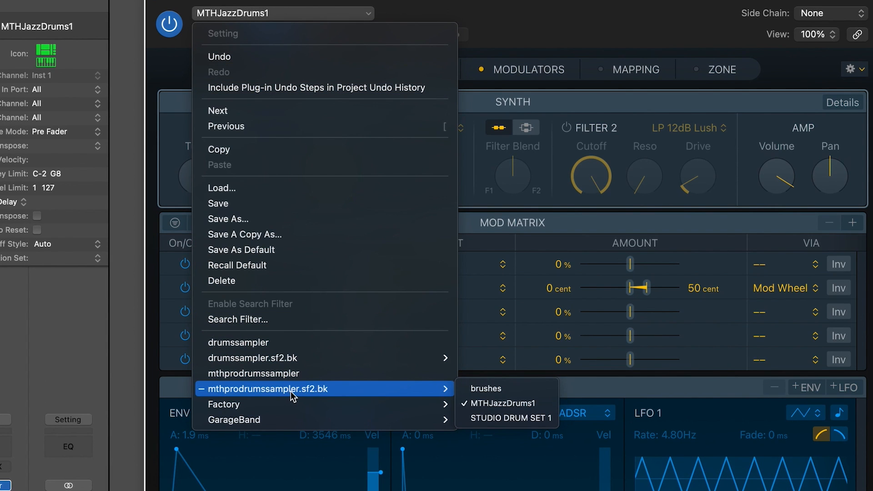
mouse_move(404, 391)
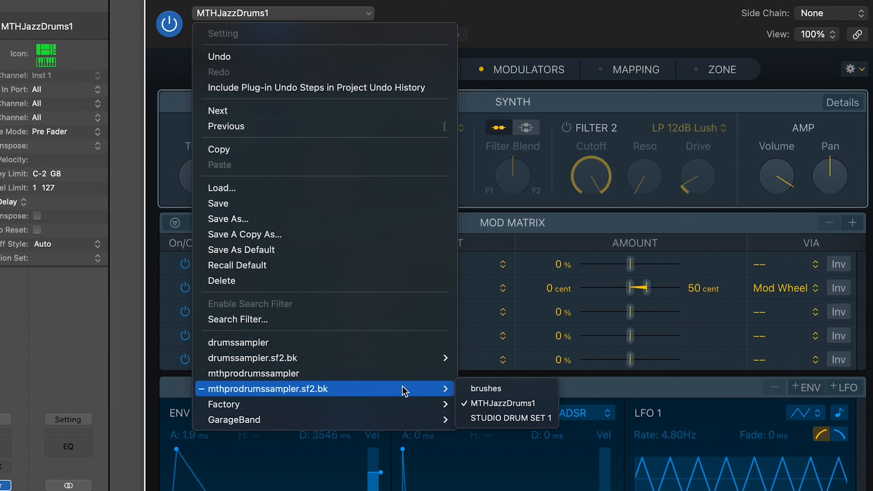
mouse_move(486, 388)
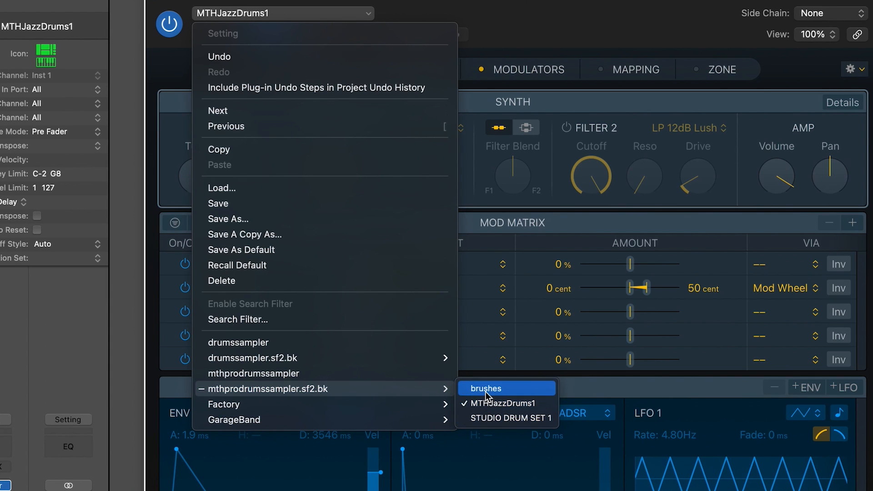
mouse_move(359, 115)
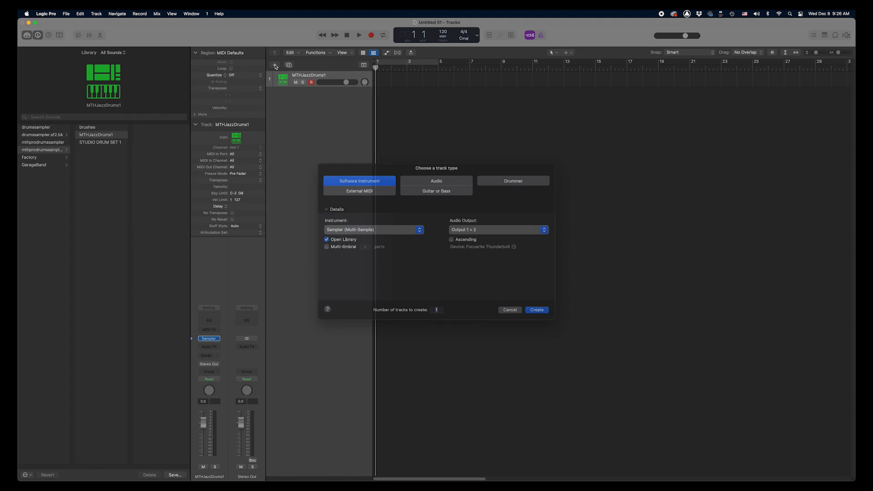
Step: Add the piano and bass instrument tracks from the instrument list
left_click(373, 229)
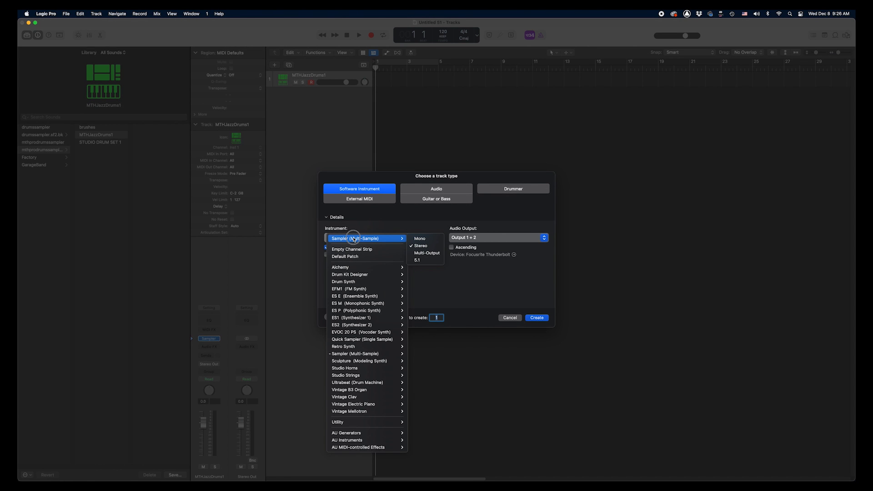
left_click(535, 317)
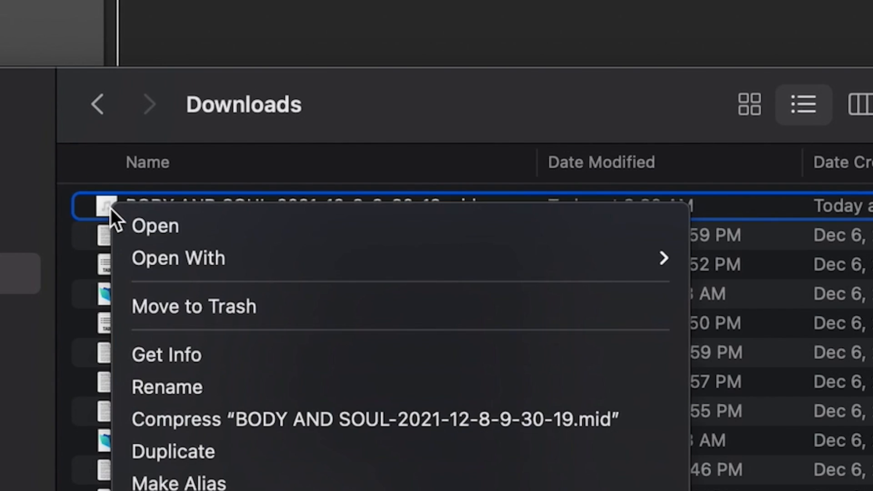
Step: Open the BODY AND SOUL MIDI file in Logic Pro, keeping the current project open
left_click(155, 225)
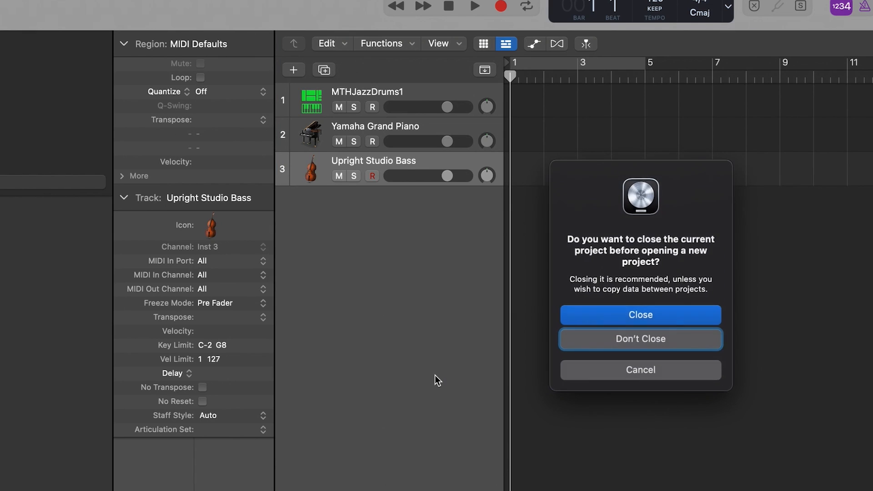
mouse_move(625, 346)
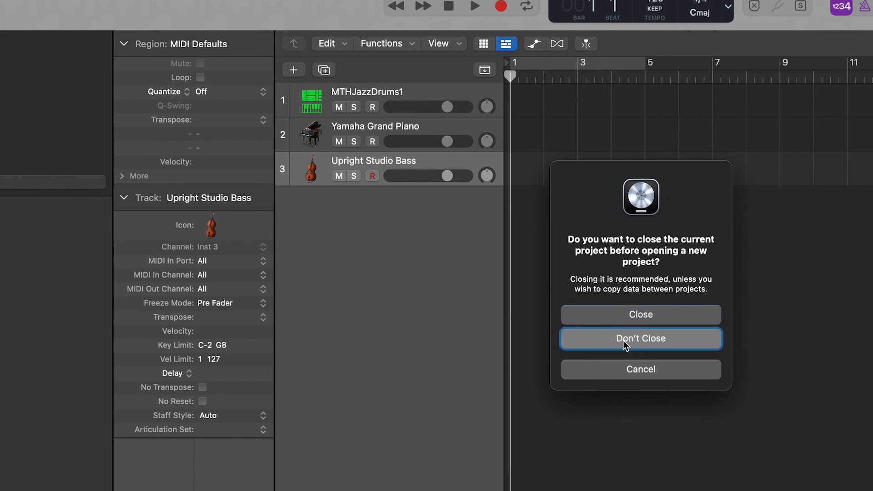
mouse_move(294, 373)
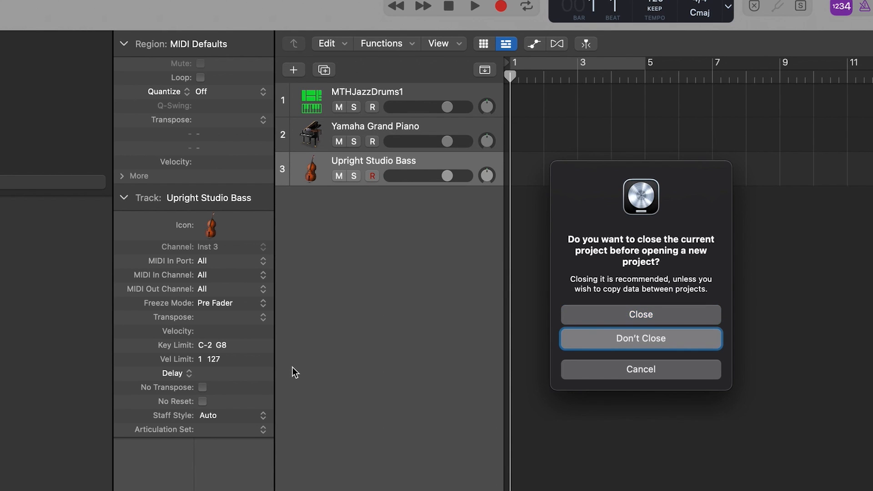
left_click(640, 338)
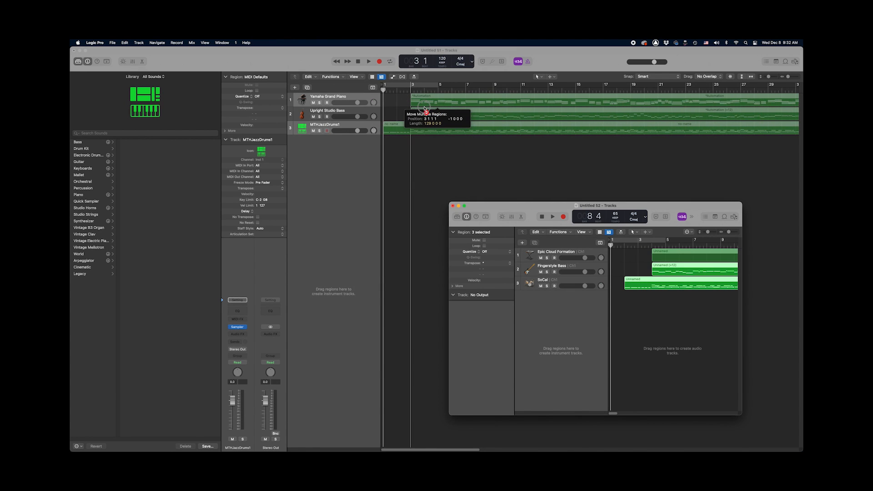
Step: Place the copied regions on the backing tracks and transpose the bass region +12
left_click(452, 205)
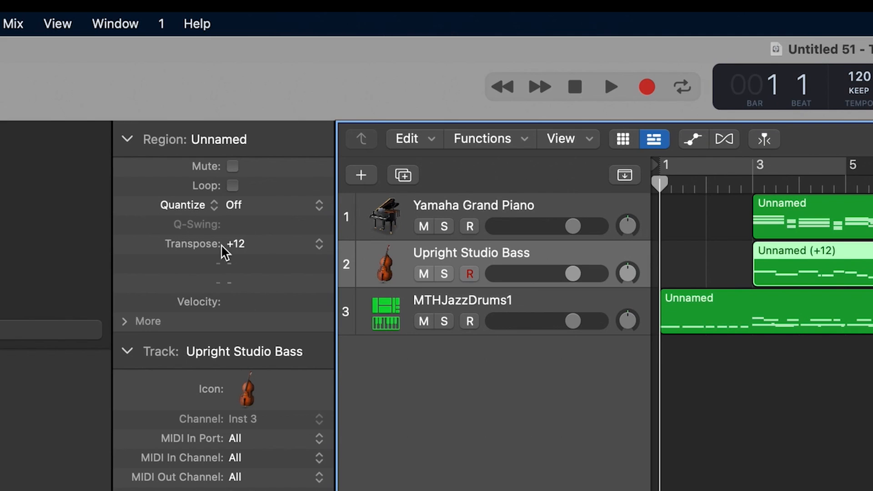
left_click(319, 244)
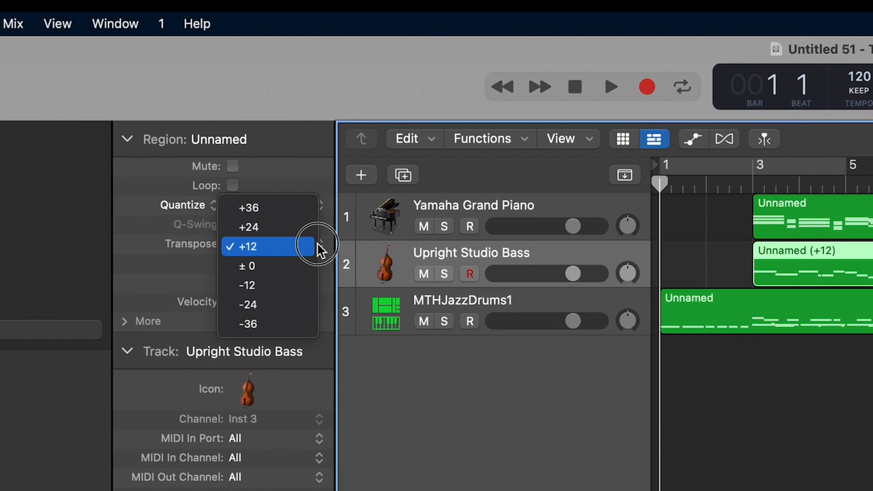
mouse_move(265, 267)
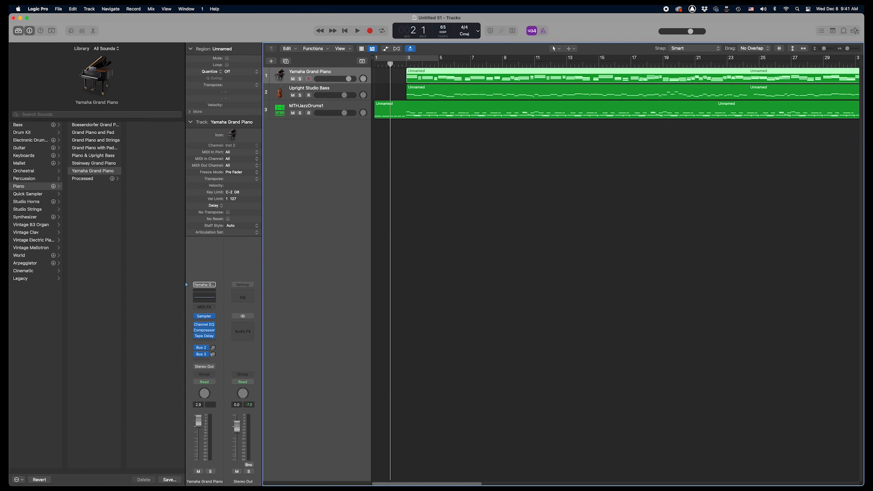
Step: Play and stop the backing tracks, then bring up the drum track's Sampler
left_click(356, 31)
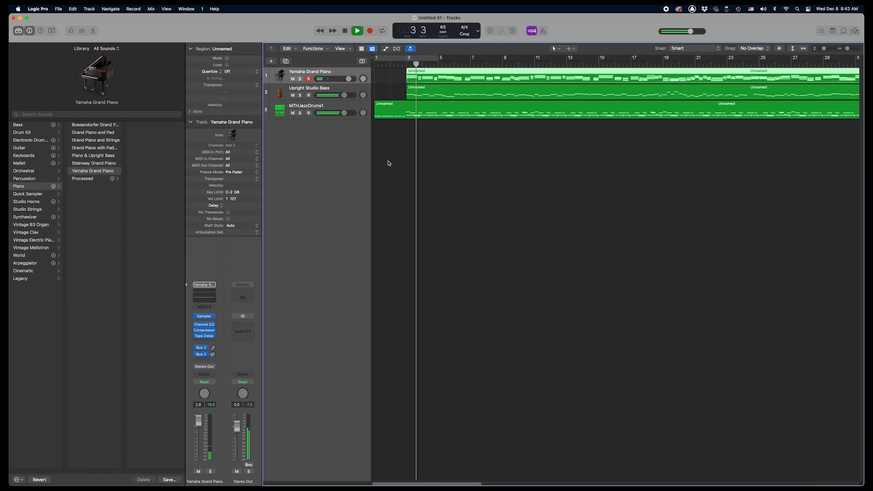
left_click(370, 31)
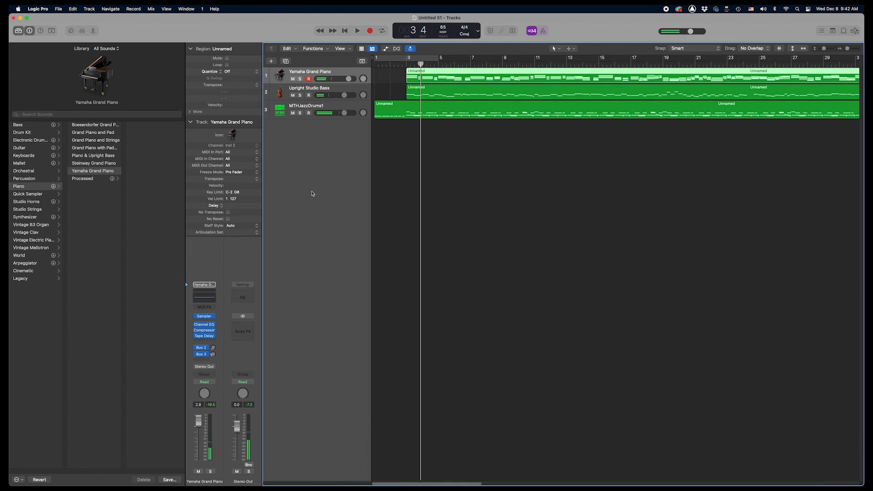
left_click(306, 109)
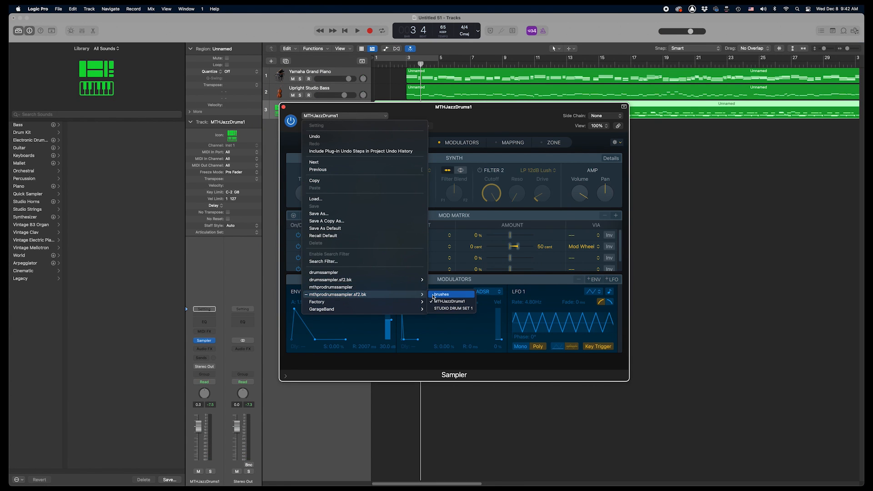
Step: Load the brushes kit on the drum track and play the song with it
left_click(441, 294)
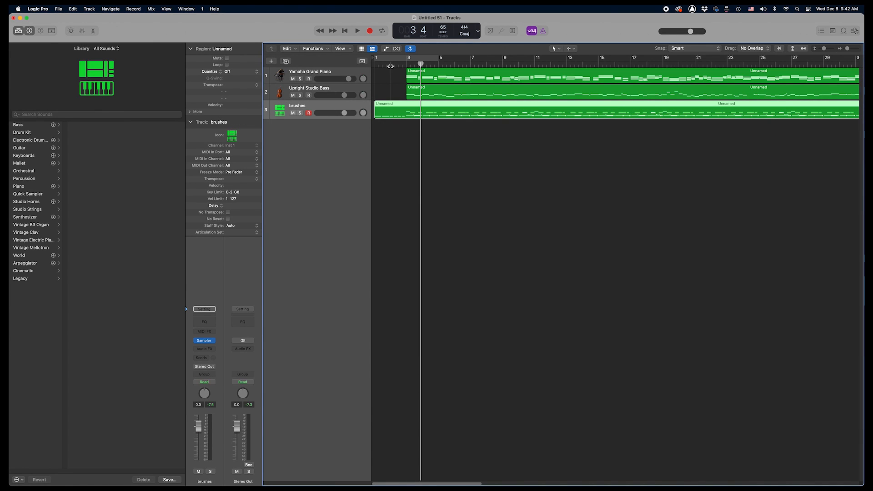
left_click(356, 30)
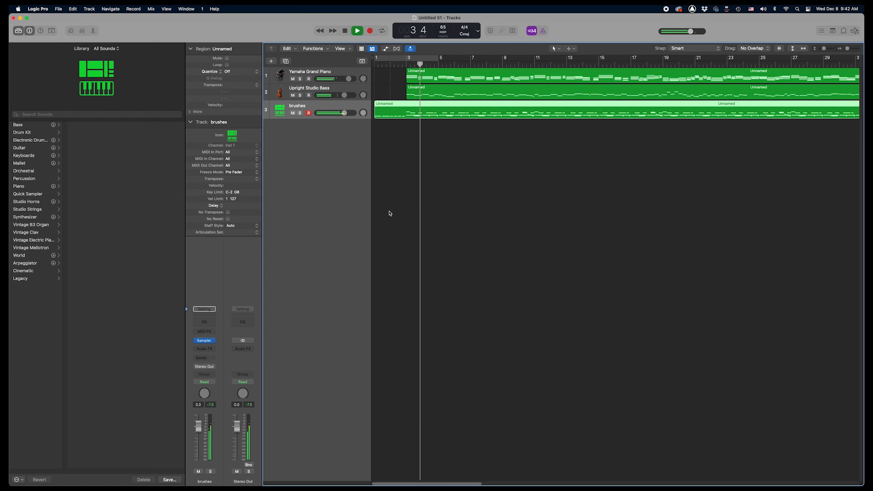
left_click(309, 71)
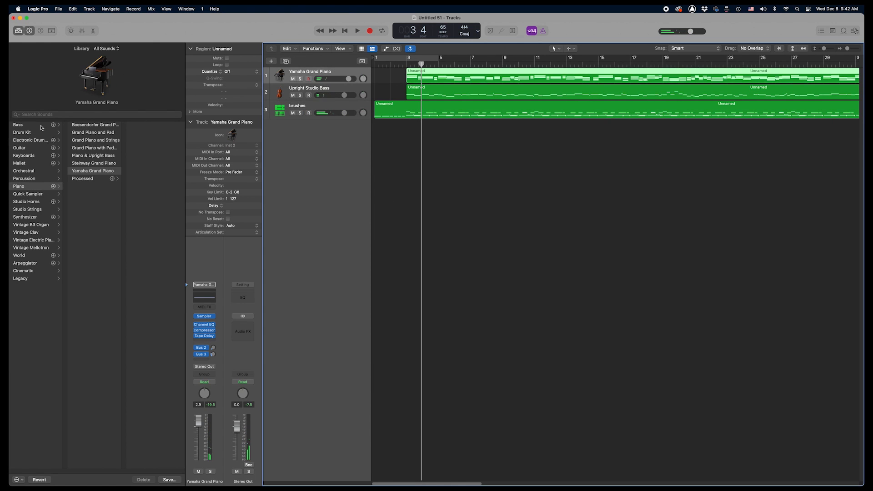
Step: Swap the piano track's Yamaha Grand Piano for Classical Acoustic Guitar and play it back
left_click(20, 147)
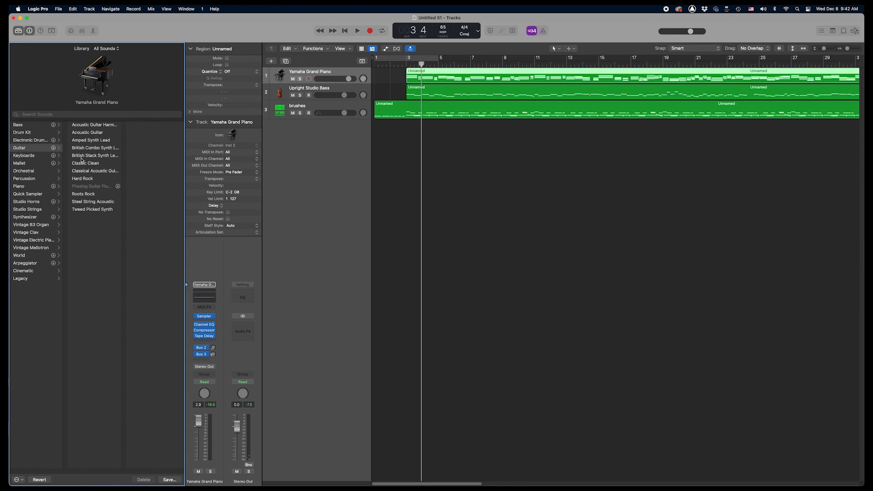
mouse_move(103, 179)
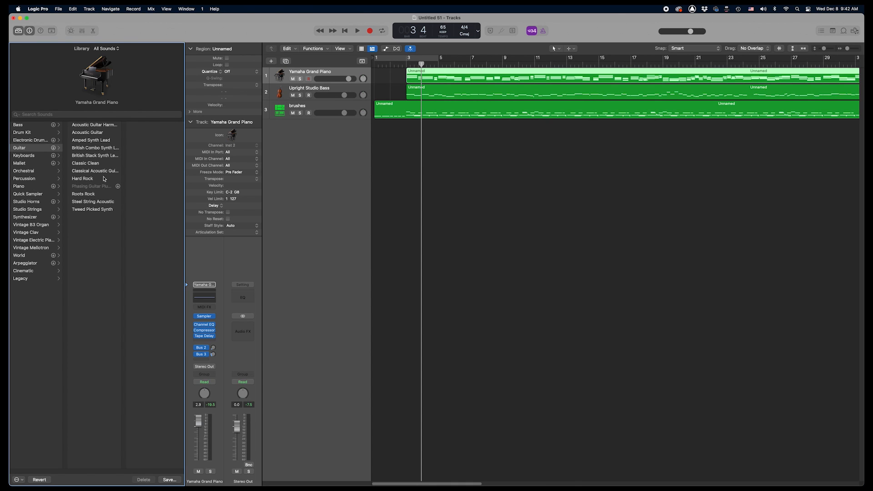
left_click(96, 171)
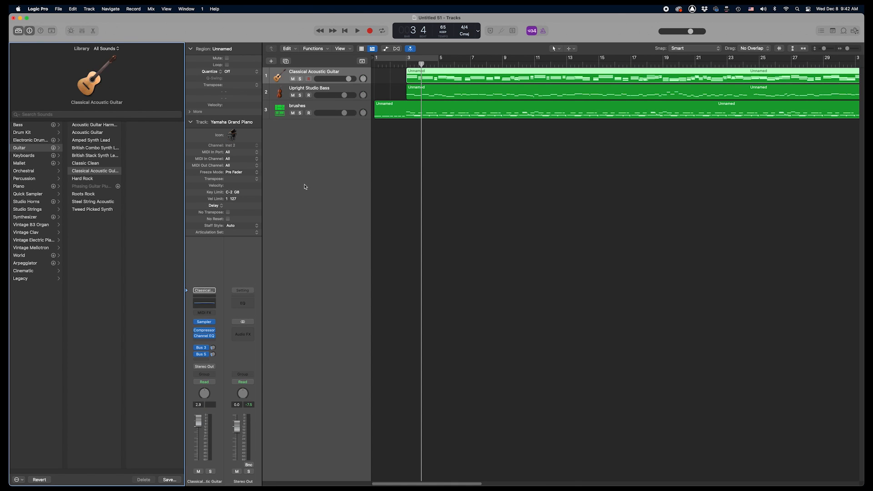
left_click(356, 31)
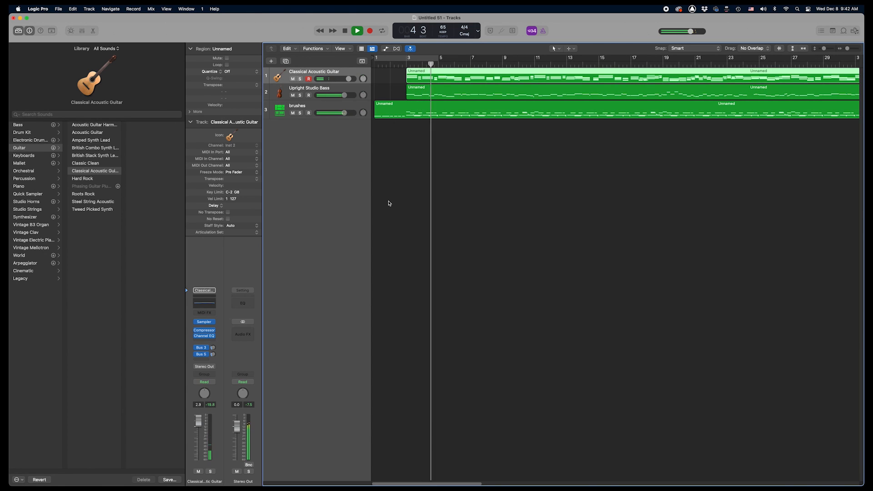
Step: Select the brushes track, restart playback and open its region in the Piano Roll
left_click(369, 31)
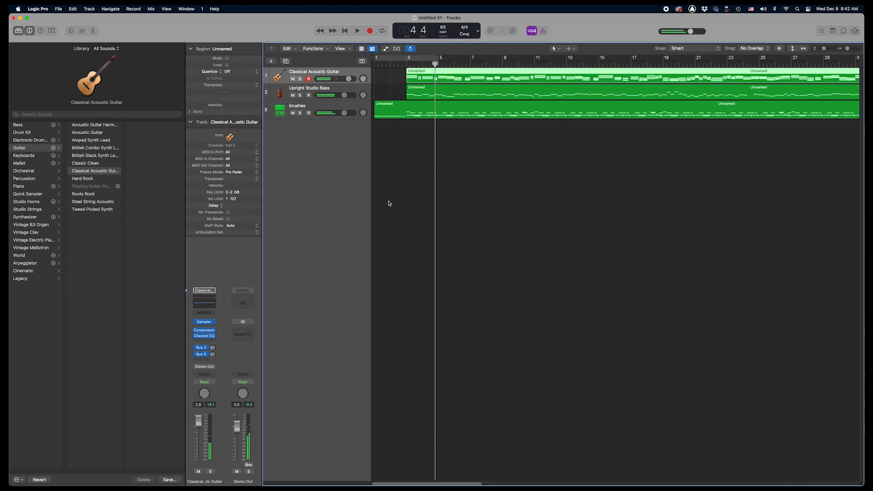
left_click(296, 105)
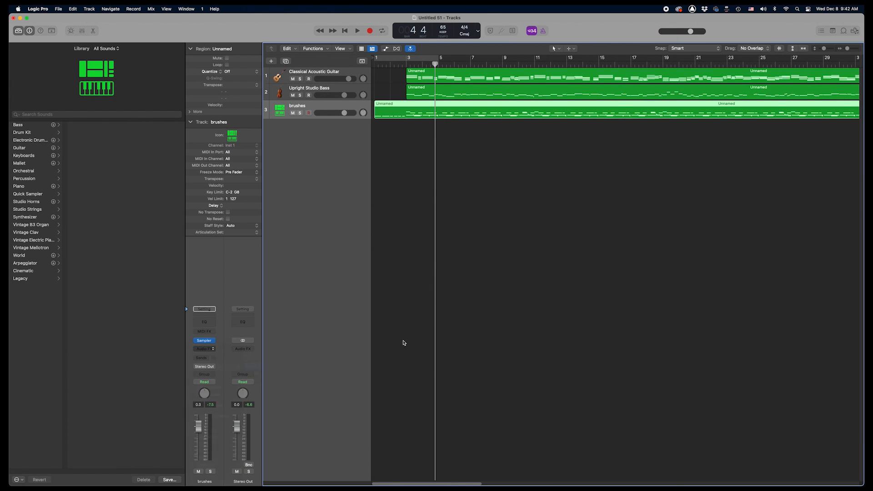
left_click(356, 31)
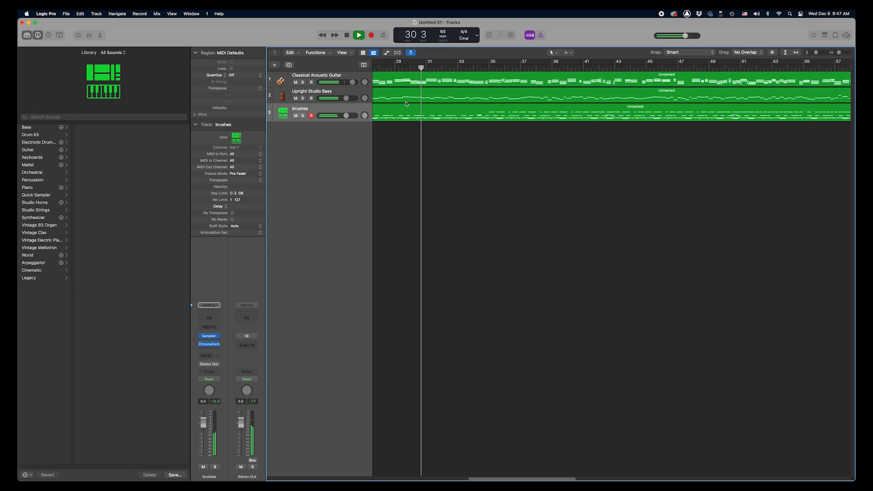
double_click(612, 106)
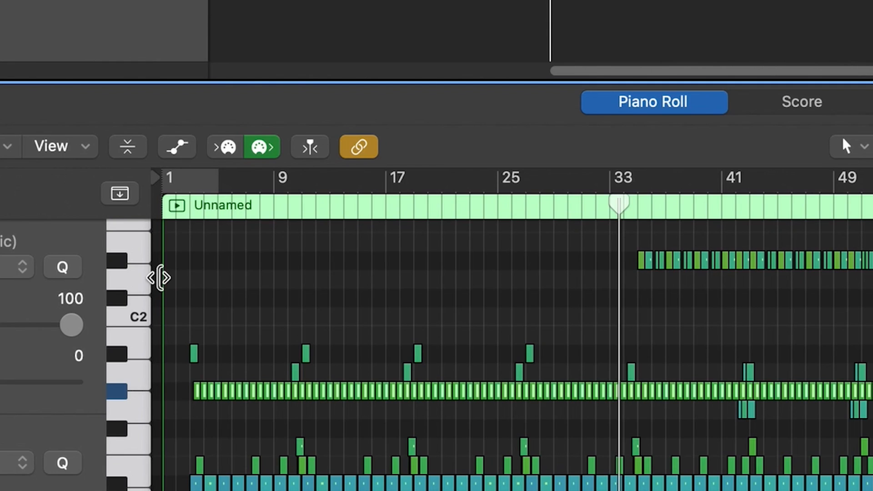
Step: Show the Ch. 10 Note Velocity lane beneath the brushes region's notes
left_click(177, 146)
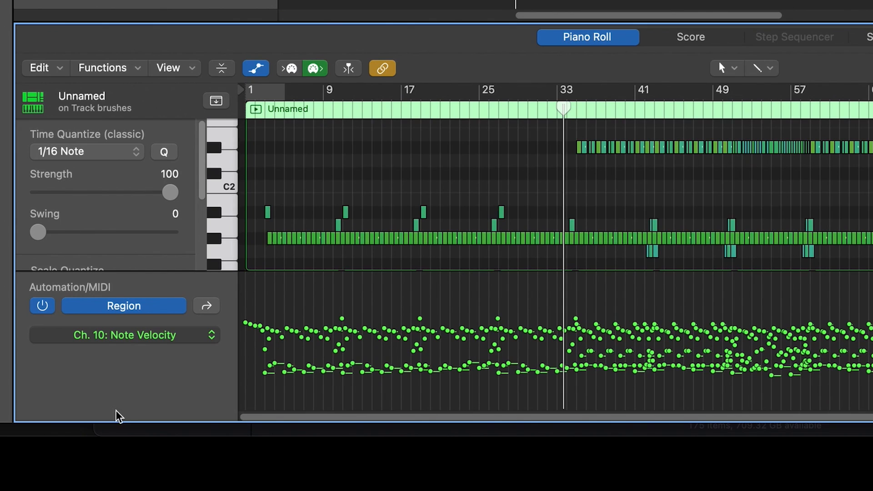
mouse_move(302, 229)
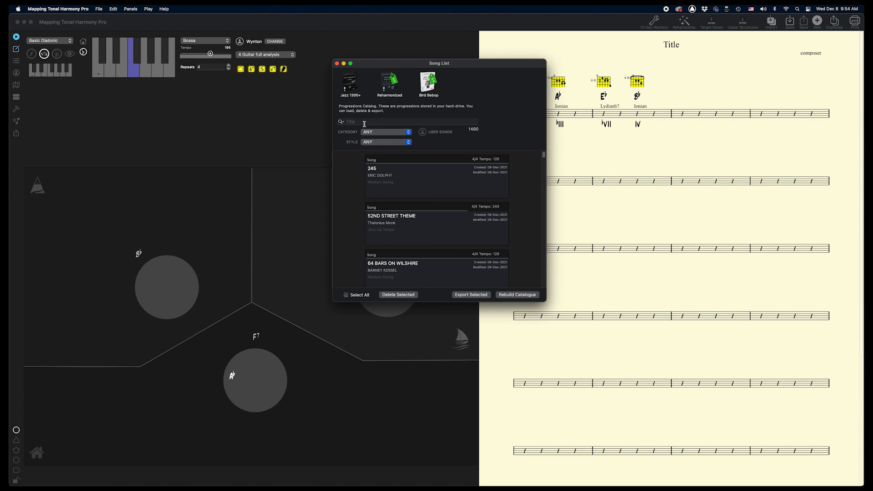
Step: Search the Song List for 'autumn' and load AUTUMN LEAVES
type("a")
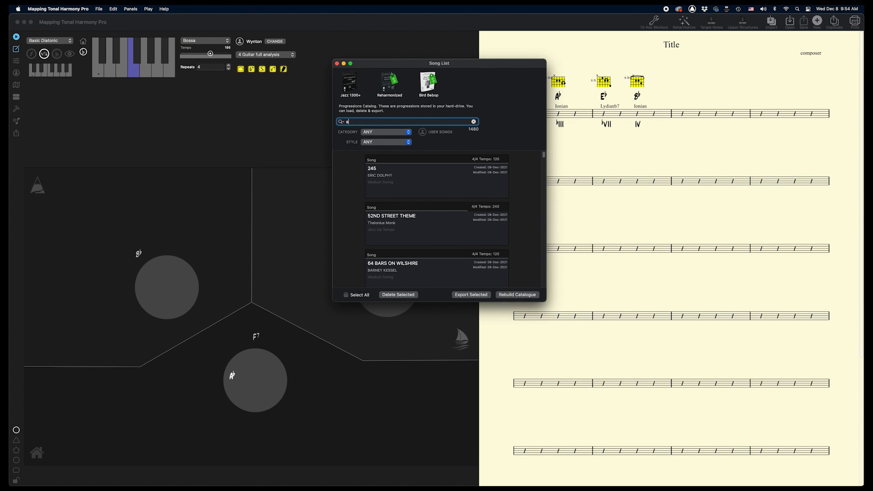
type("autumn")
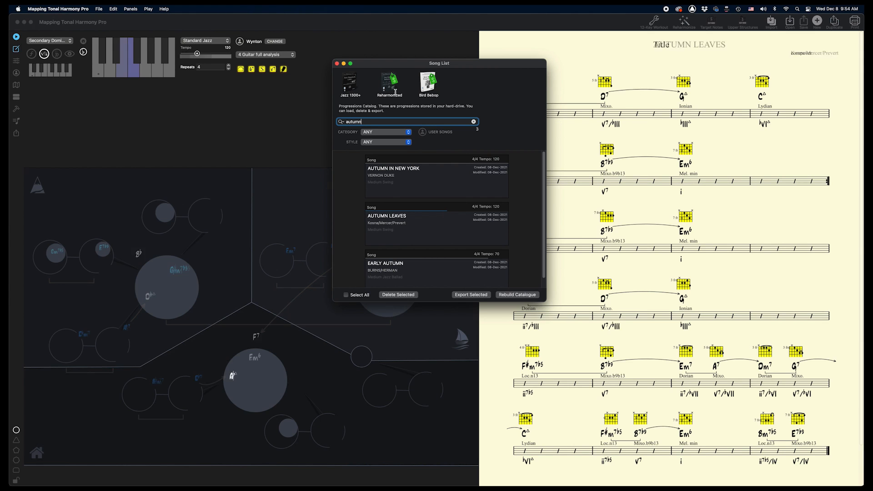
double_click(386, 216)
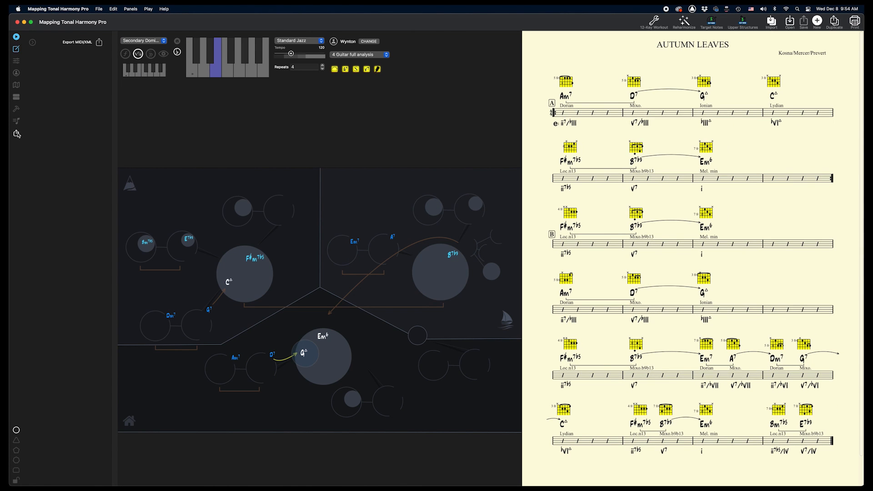
Step: Export Autumn Leaves as a MIDI file named 'autumn leaves' on the Desktop
left_click(99, 43)
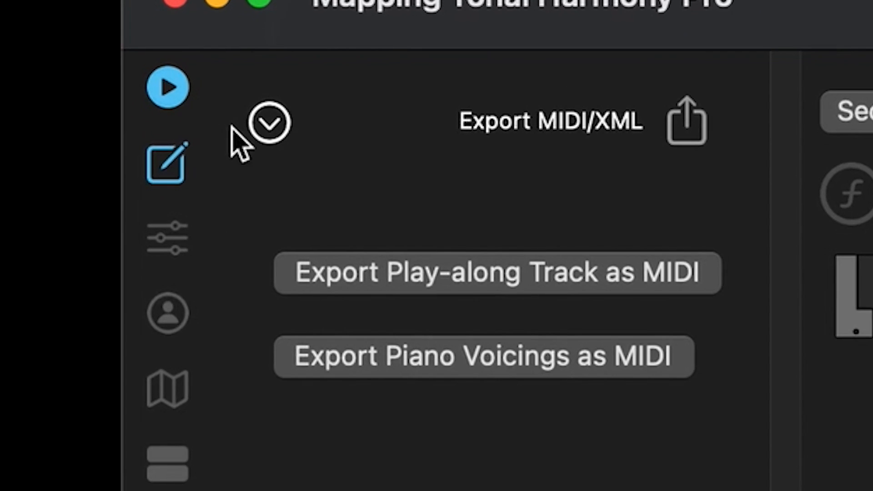
mouse_move(425, 372)
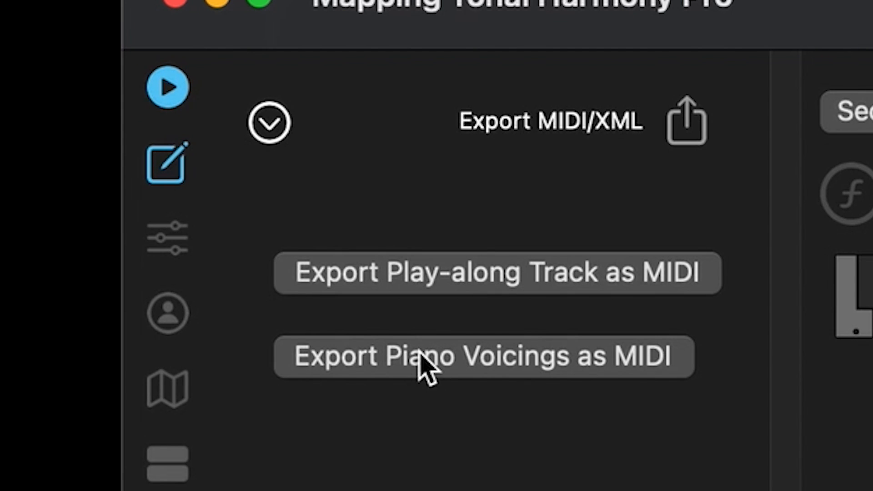
mouse_move(509, 278)
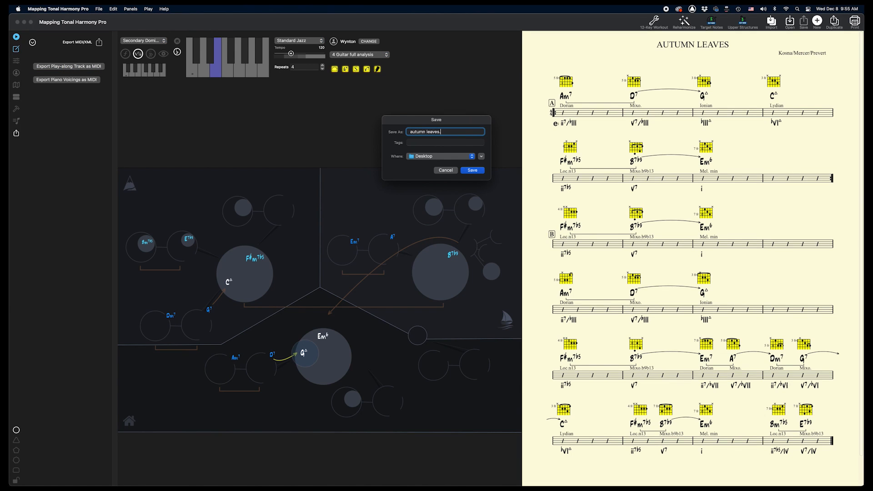
left_click(472, 170)
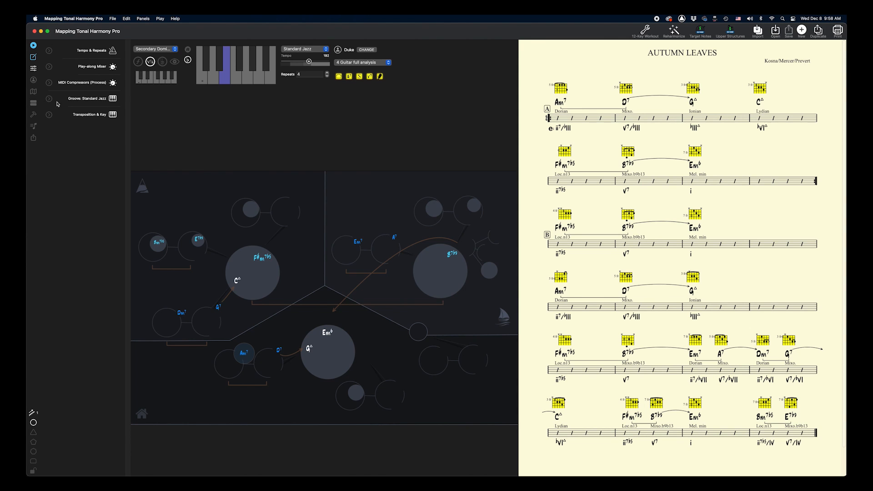
Step: Expand the Play-along Mixer and nudge Reverb from 0.10 to 0.12
left_click(49, 98)
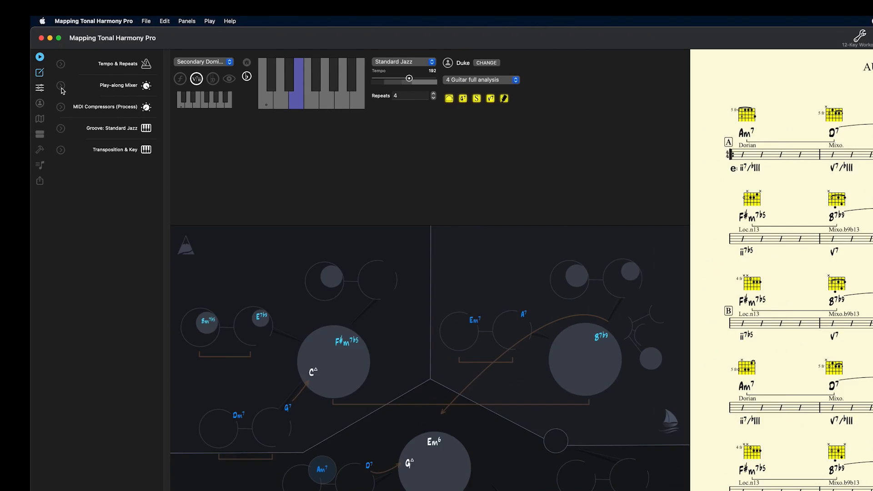
left_click(60, 86)
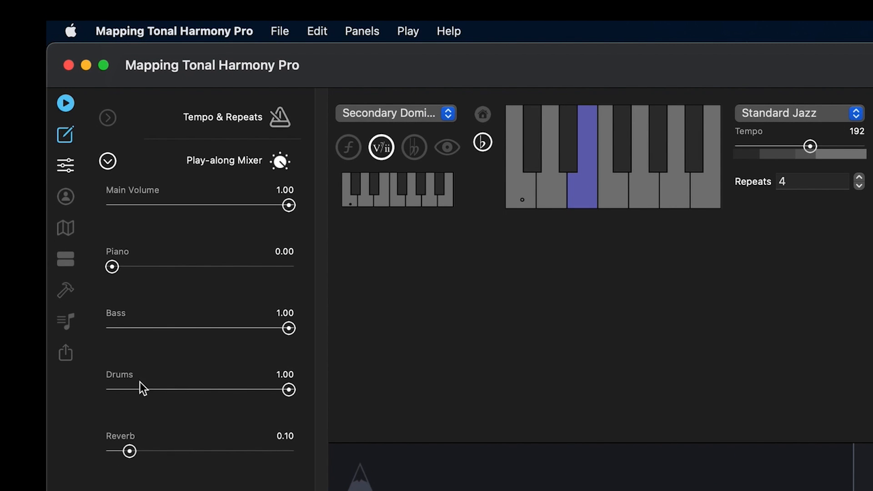
mouse_move(128, 449)
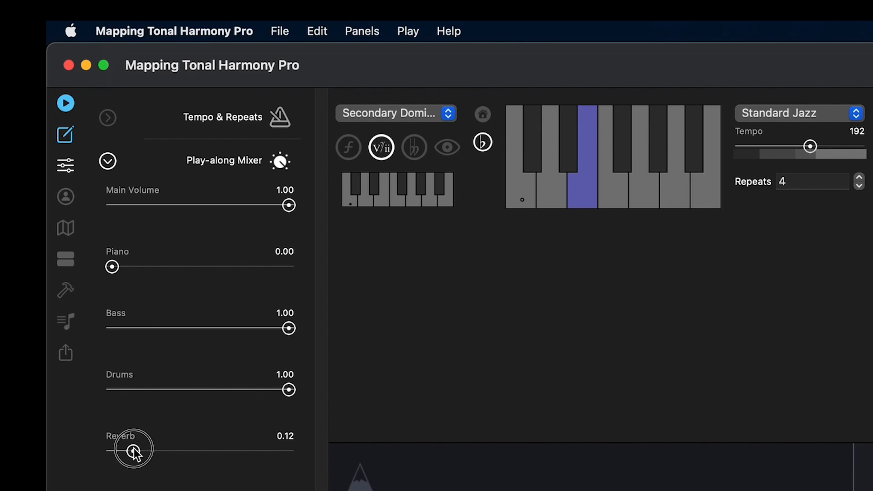
mouse_move(578, 316)
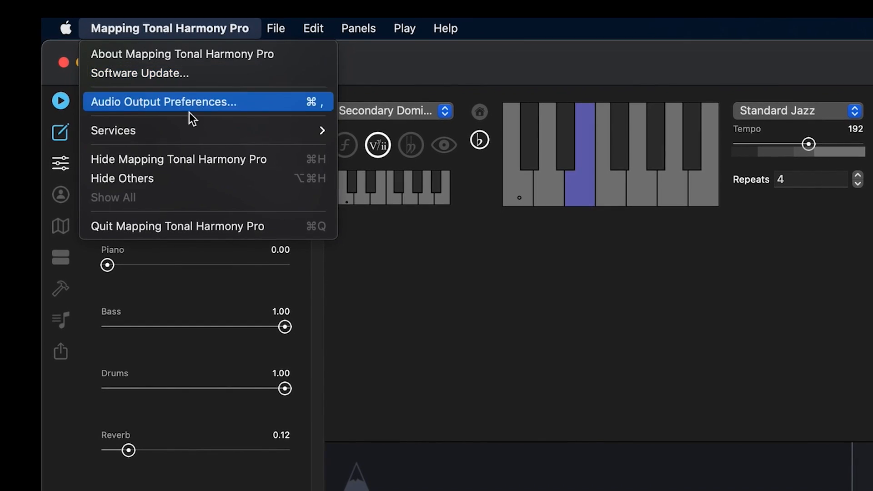
Step: Set the play-along audio output to Soundflower (2ch) in Audio Output Preferences
left_click(162, 101)
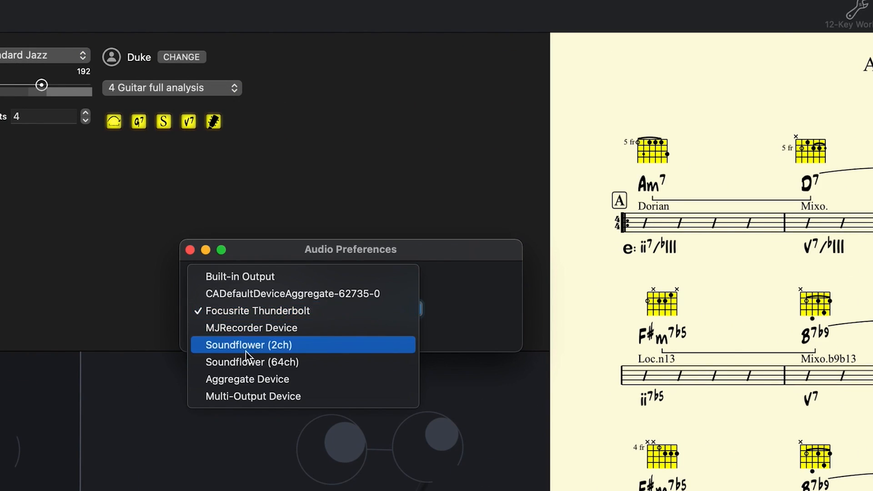
left_click(248, 344)
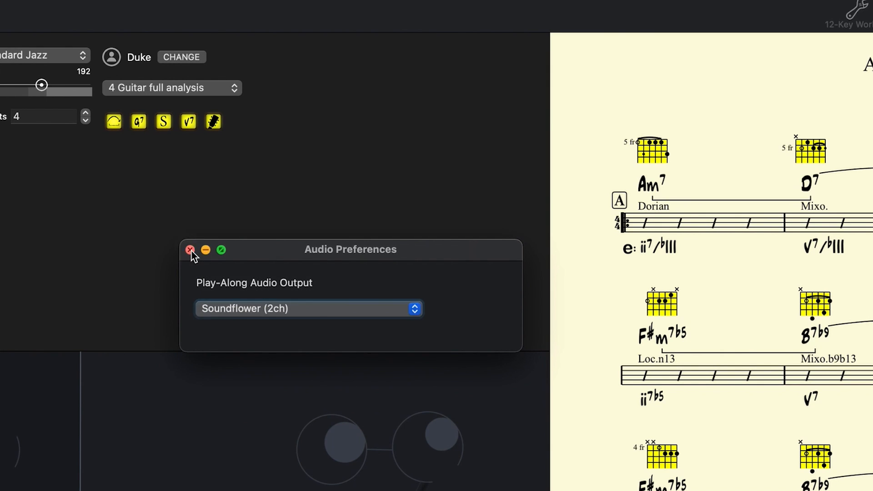
left_click(189, 250)
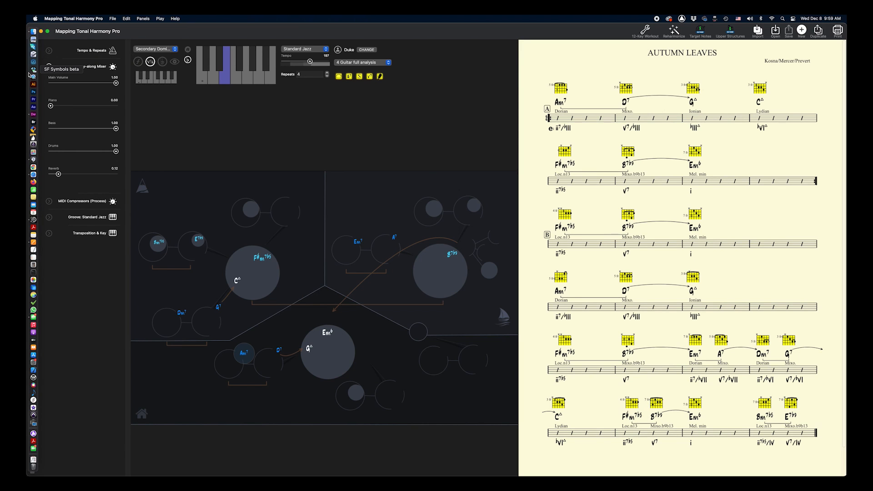
Step: Start the screen recording with Soundflower as its audio source
left_click(90, 18)
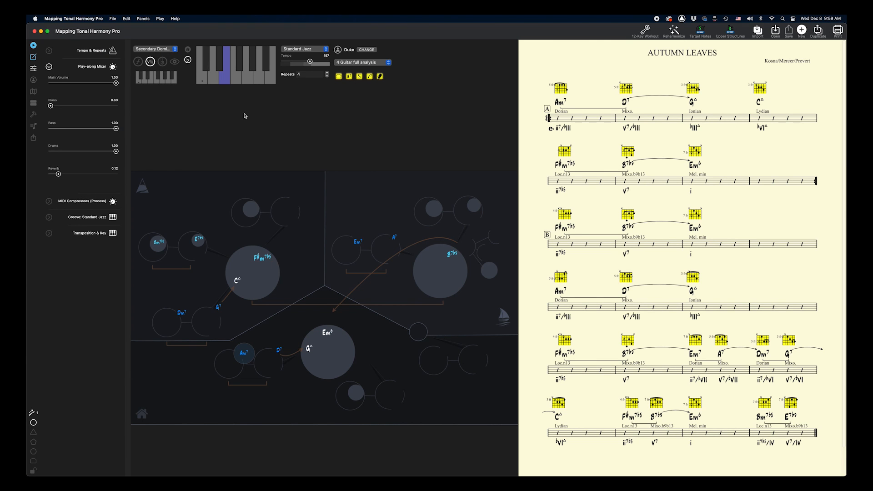
mouse_move(156, 38)
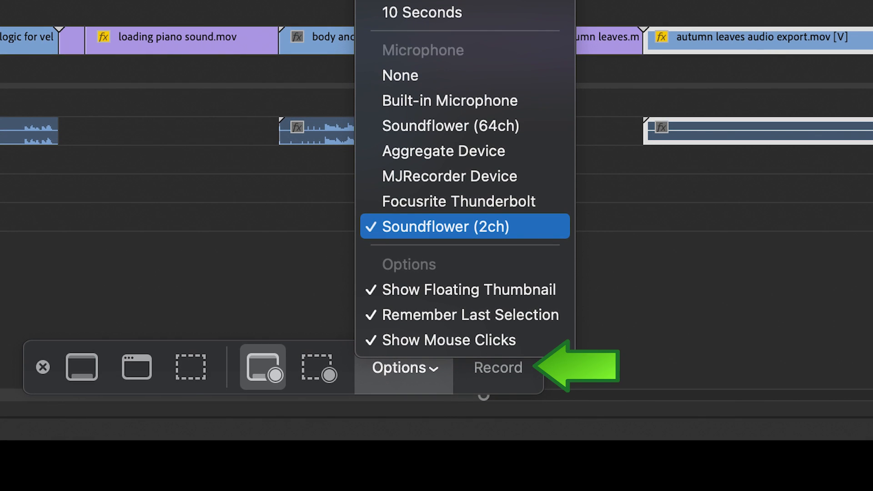
left_click(497, 367)
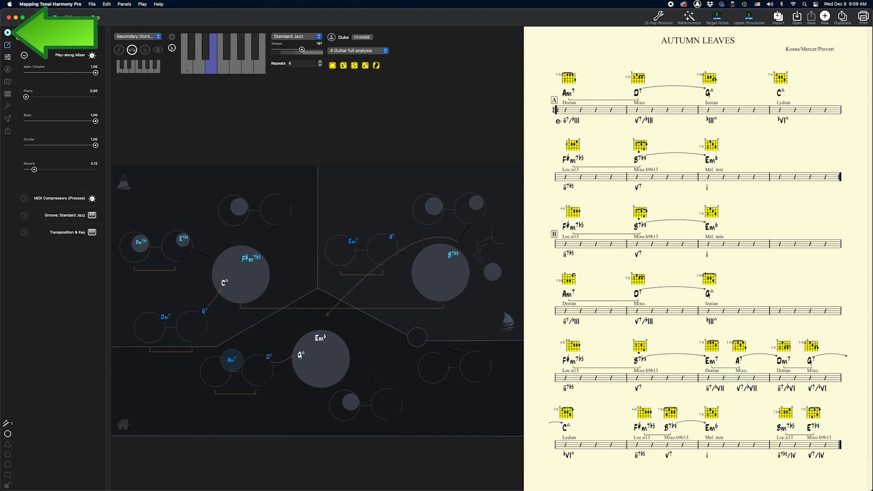
mouse_move(410, 147)
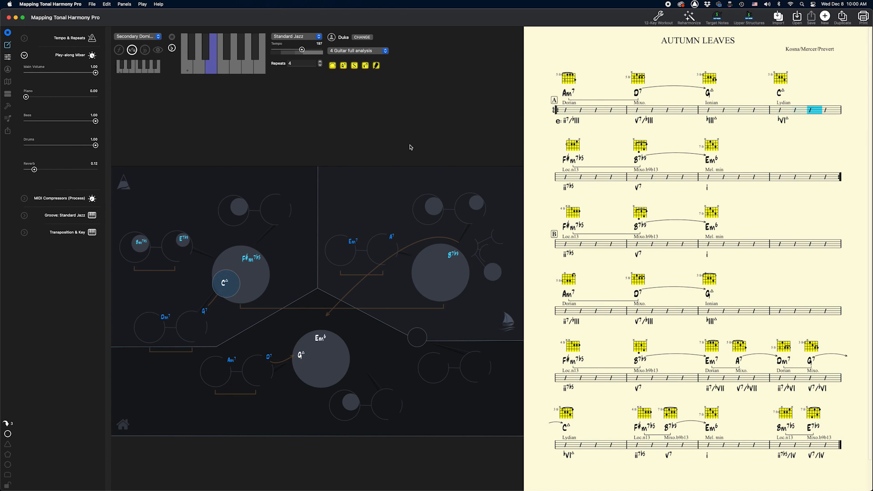
Step: Start the Autumn Leaves play-along so the chart highlights chords while recording
left_click(640, 176)
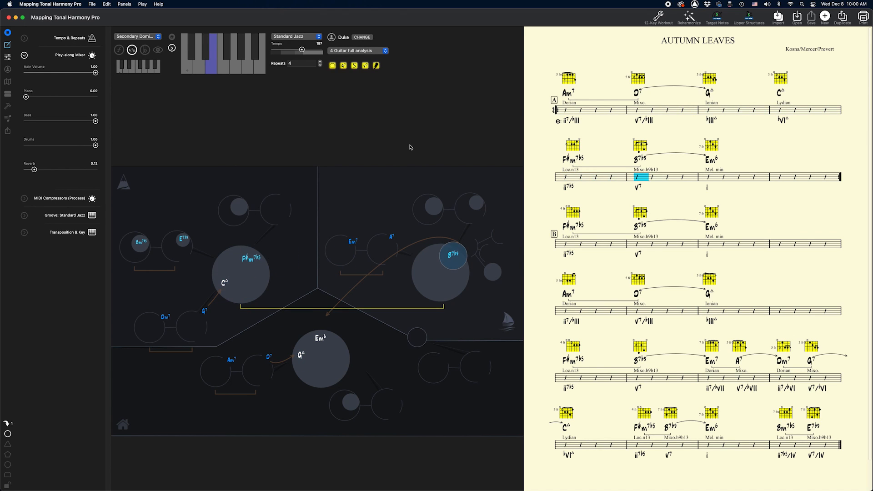